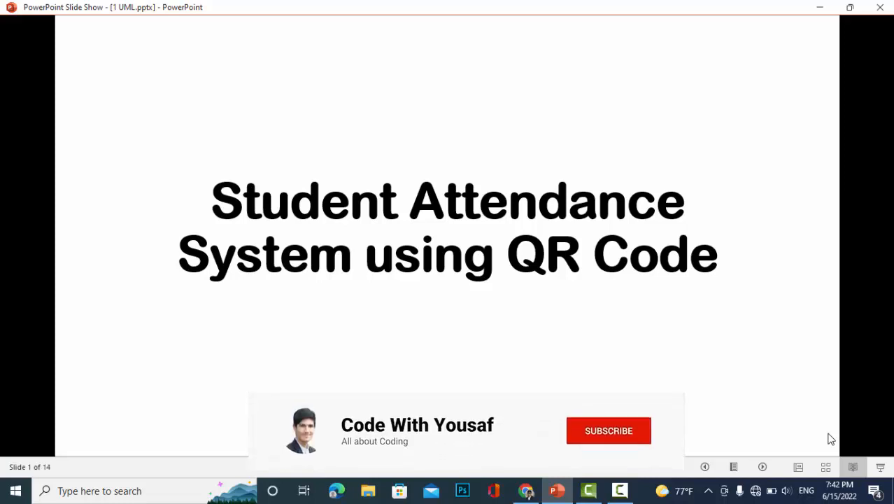
{"action": "left_click", "coordinate": [608, 430]}
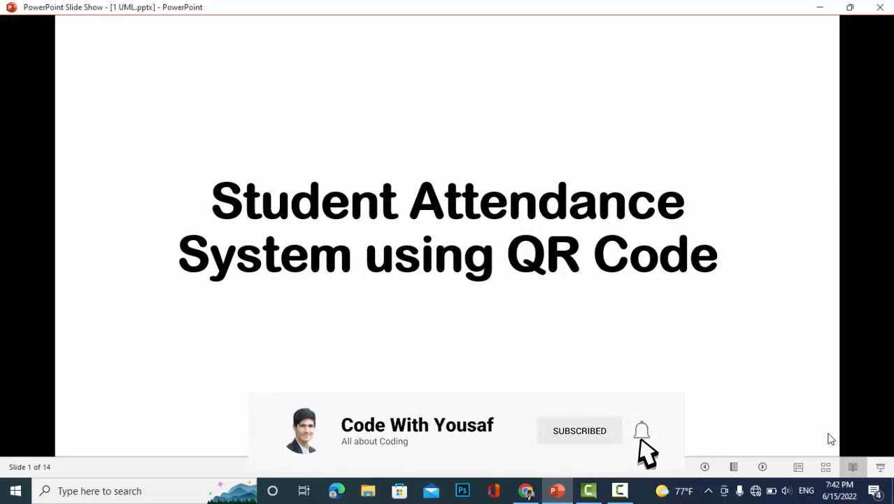